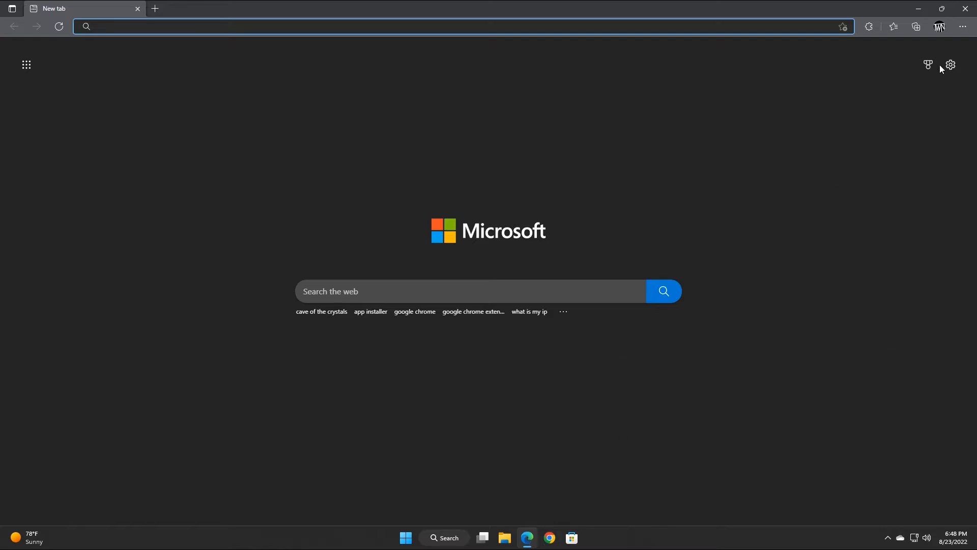
- Reach Edge's Privacy, search, and services settings from the main menu
{"action": "left_click", "coordinate": [961, 27]}
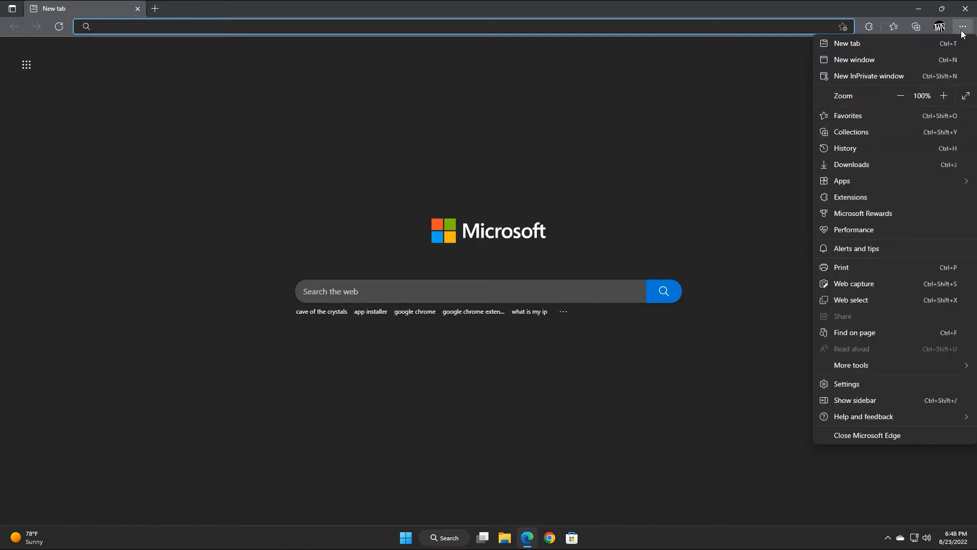
{"action": "left_click", "coordinate": [843, 384]}
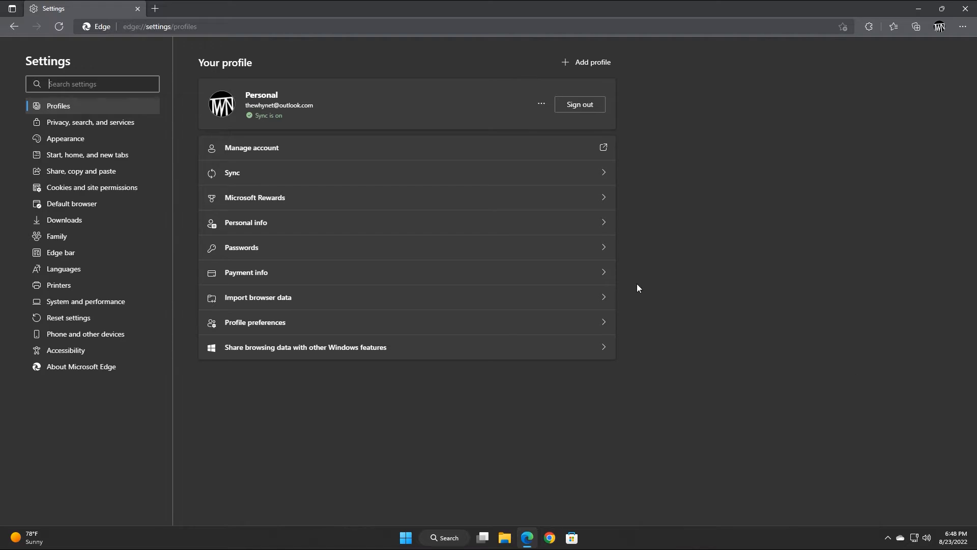
{"action": "left_click", "coordinate": [93, 122]}
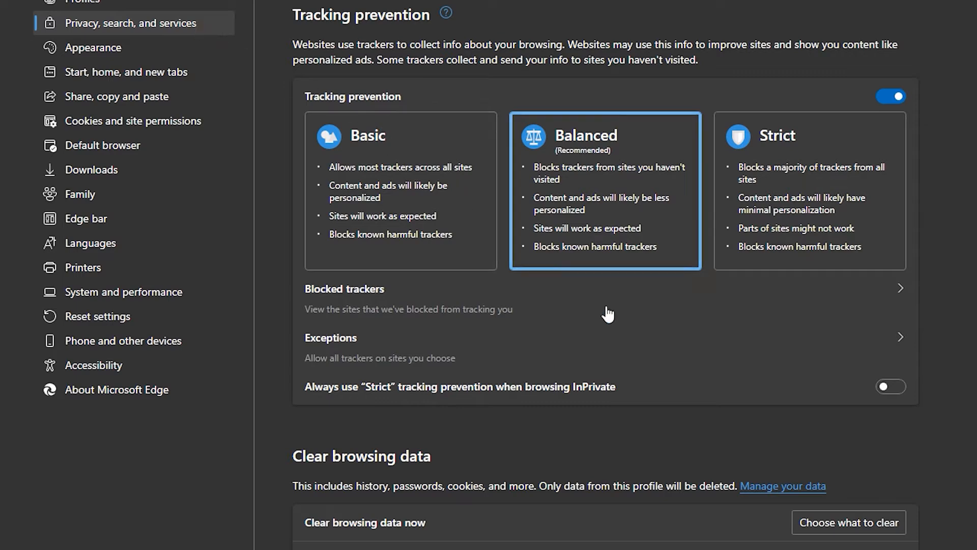
- In Edge's clear browsing data dialog, set range to Last hour and uncheck Browsing history
{"action": "left_click", "coordinate": [848, 536]}
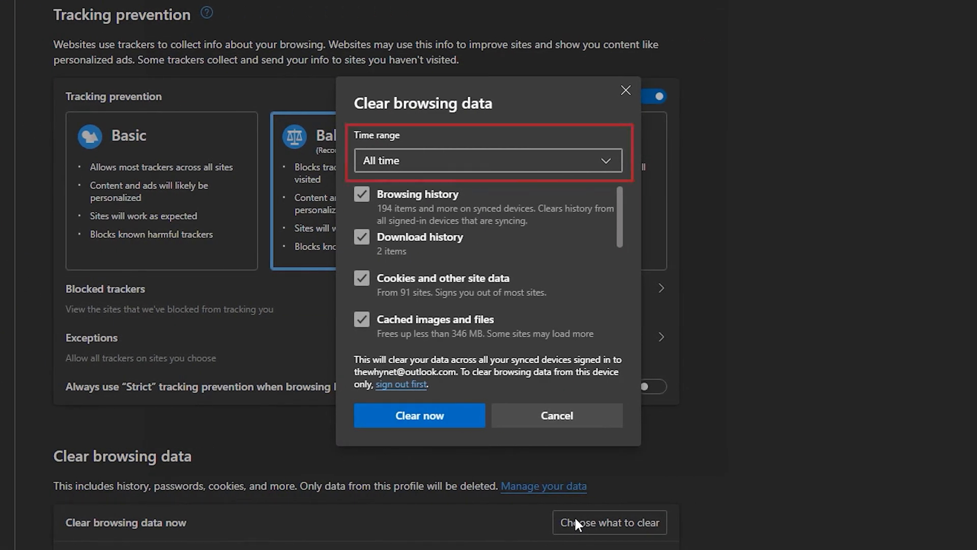
{"action": "left_click", "coordinate": [488, 161]}
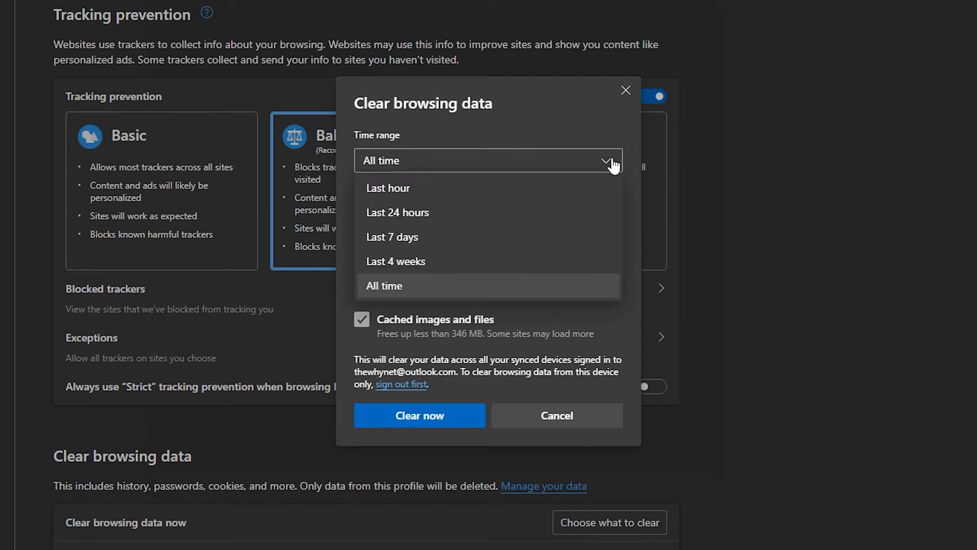
{"action": "mouse_move", "coordinate": [609, 167]}
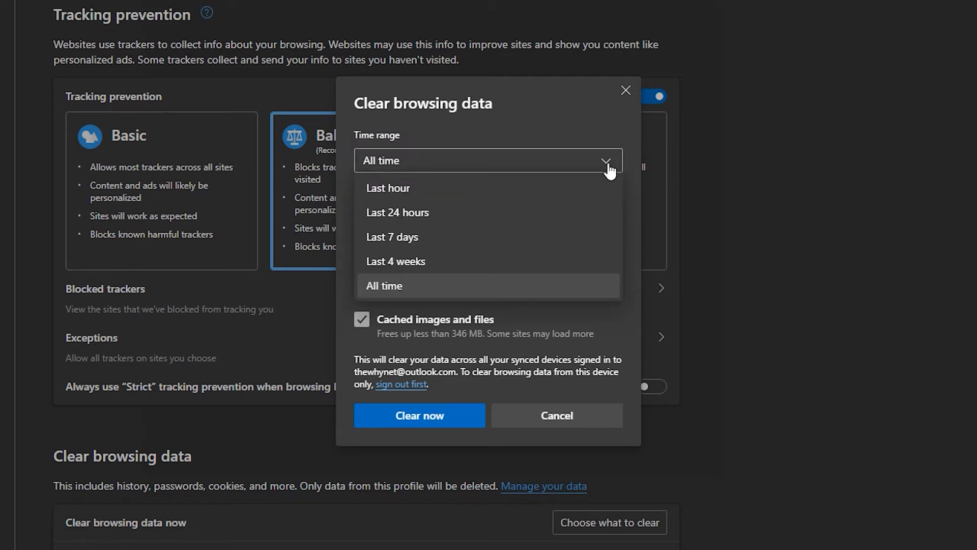
{"action": "left_click", "coordinate": [388, 187]}
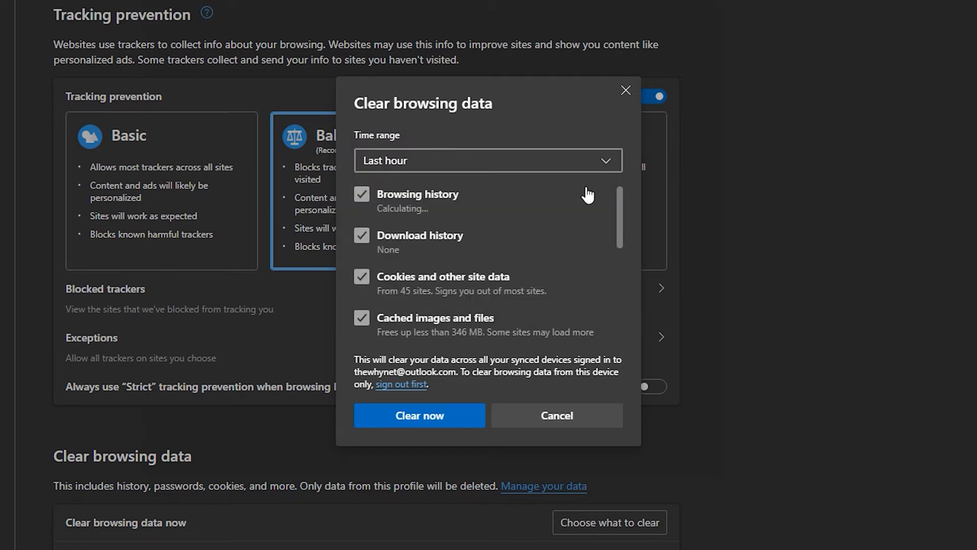
{"action": "left_click", "coordinate": [362, 194]}
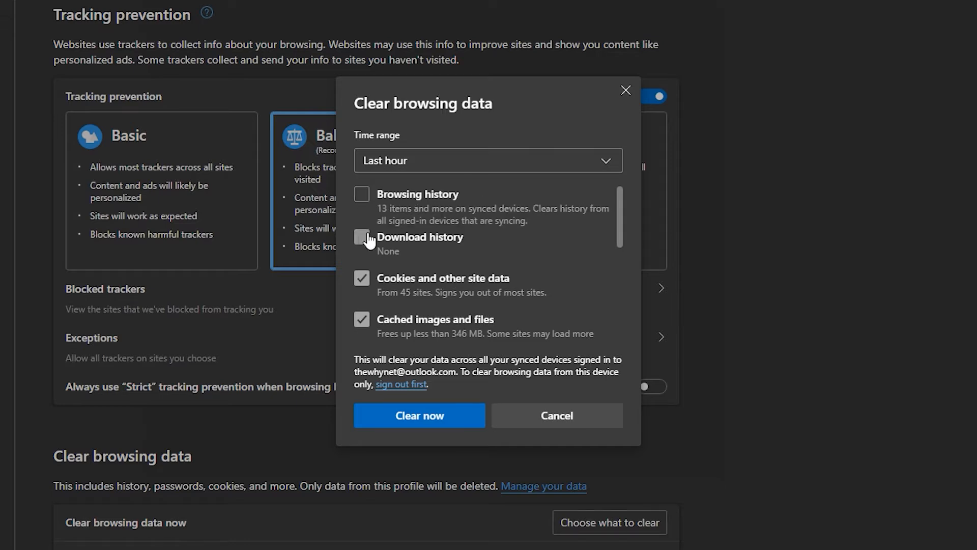
{"action": "scroll", "scroll_direction": "down", "scroll_amount": 3}
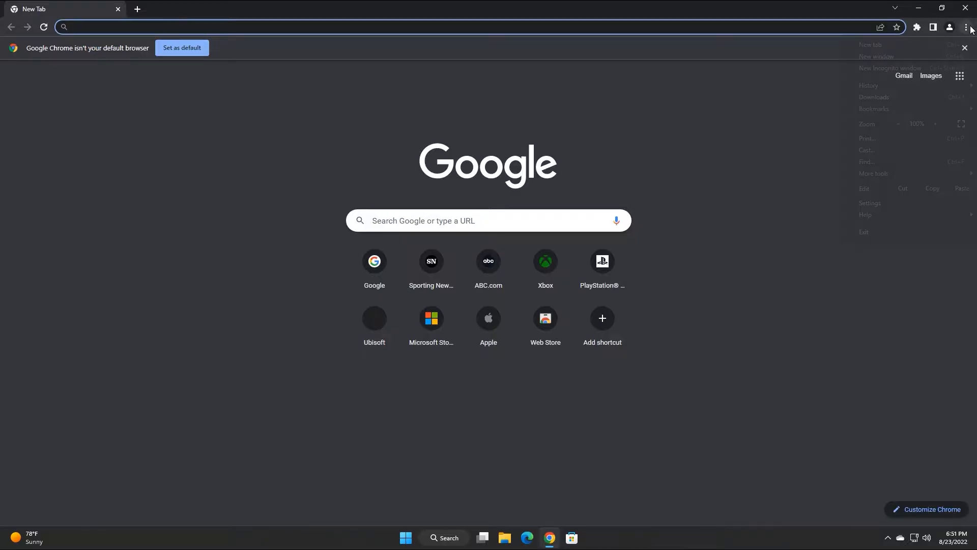
- Reach Chrome's Clear browsing data dialog with Last hour range and adjust the data checkboxes
{"action": "left_click", "coordinate": [967, 27]}
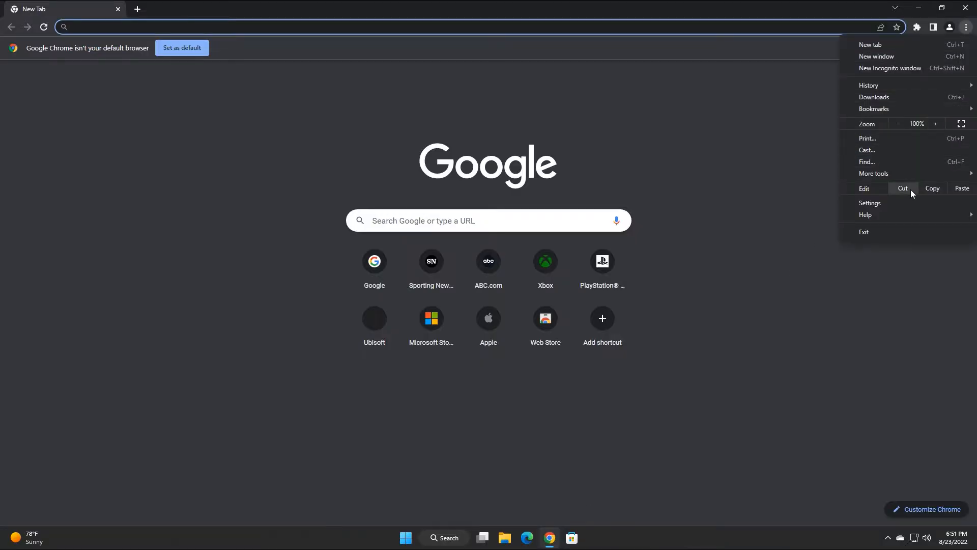
{"action": "left_click", "coordinate": [869, 202]}
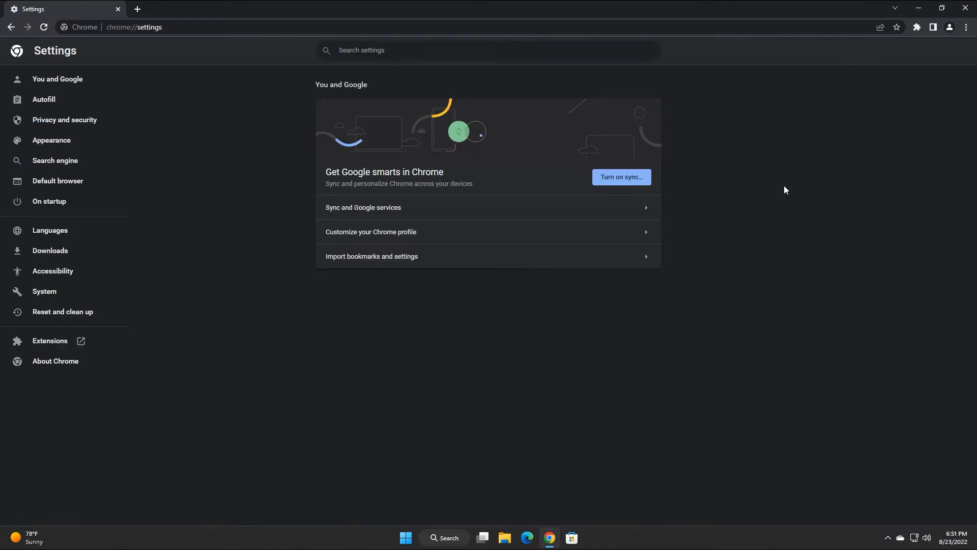
{"action": "left_click", "coordinate": [66, 120]}
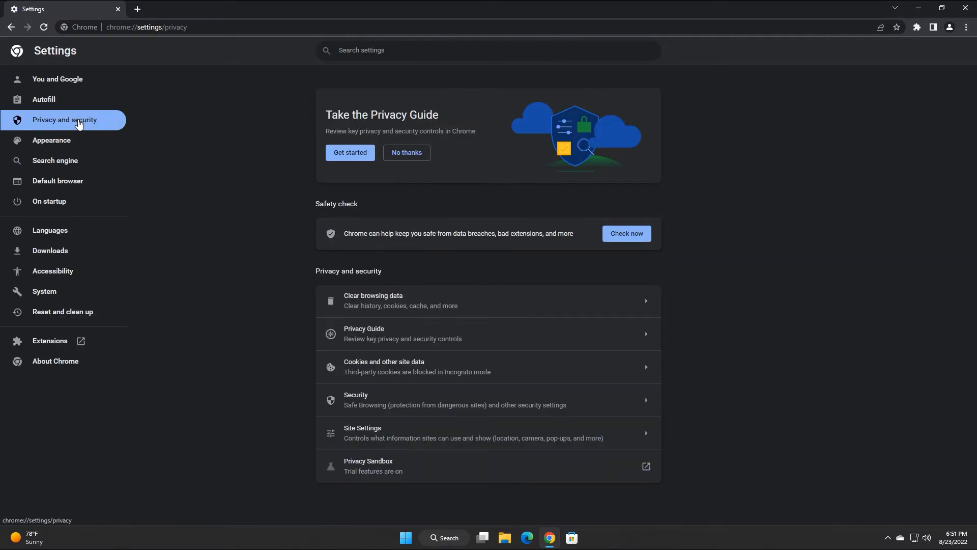
{"action": "left_click", "coordinate": [372, 295]}
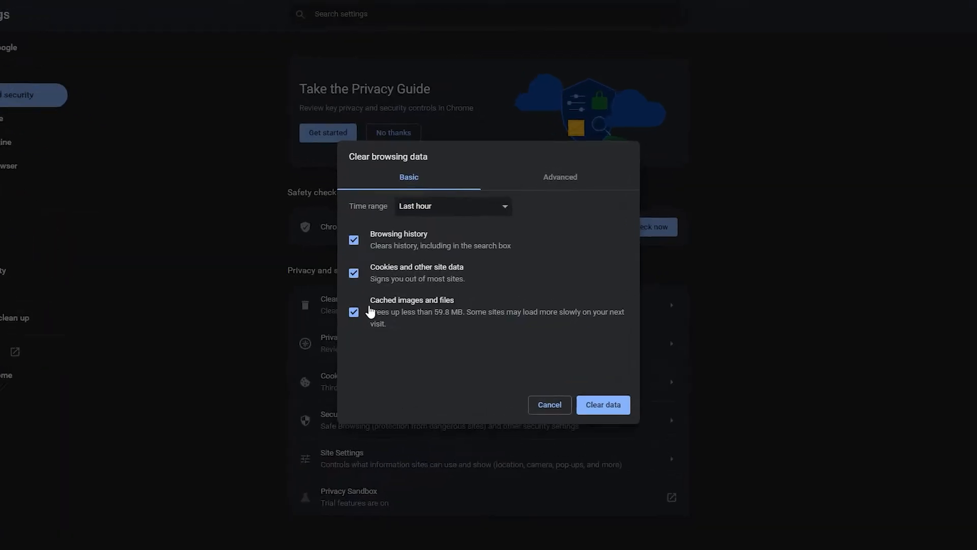
{"action": "left_click", "coordinate": [452, 206]}
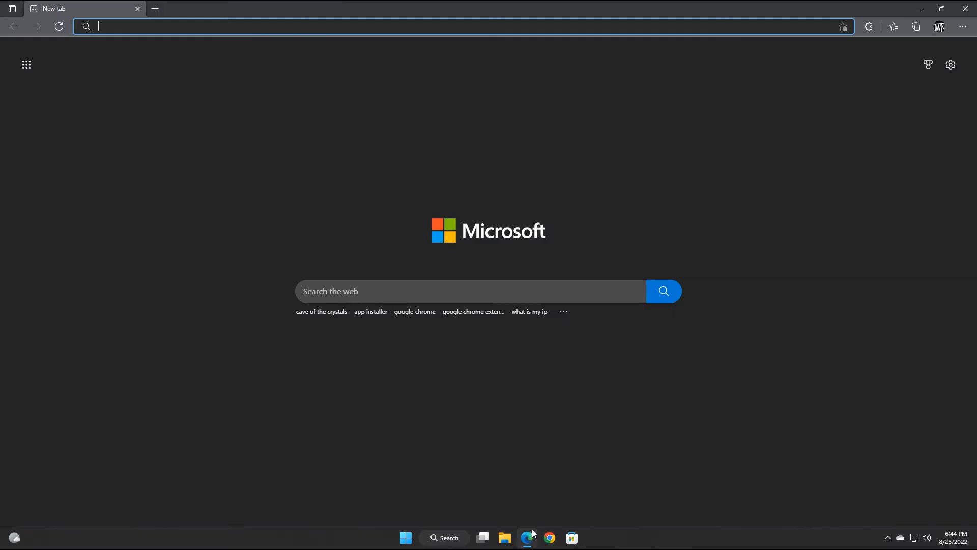
- Reach Edge's Manage and delete cookies and site data page via Cookies and site permissions
{"action": "left_click", "coordinate": [959, 26]}
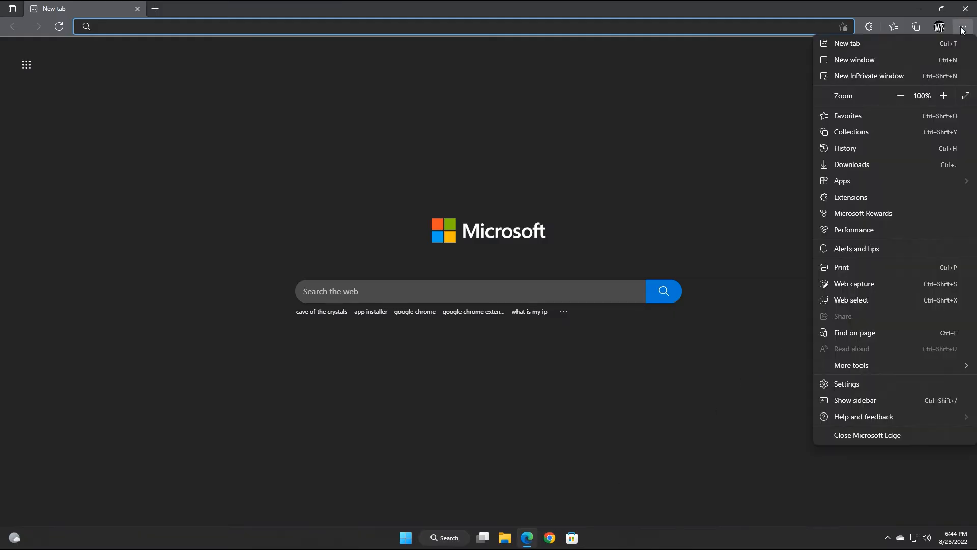
{"action": "left_click", "coordinate": [844, 384]}
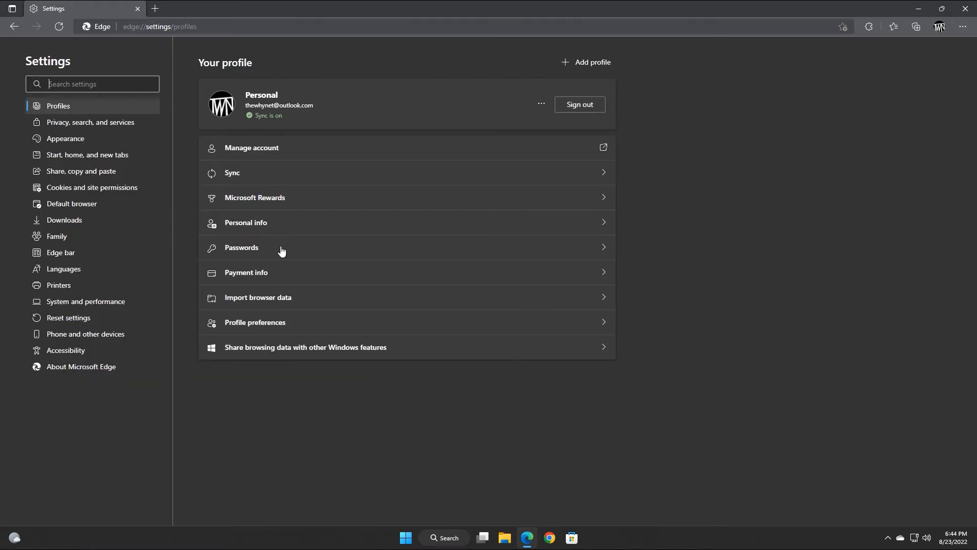
{"action": "left_click", "coordinate": [92, 187]}
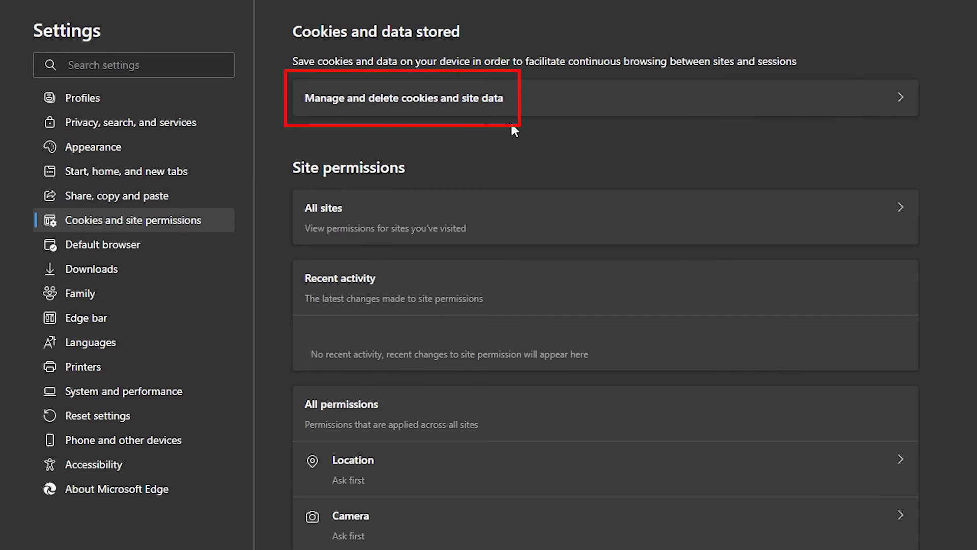
{"action": "left_click", "coordinate": [403, 97]}
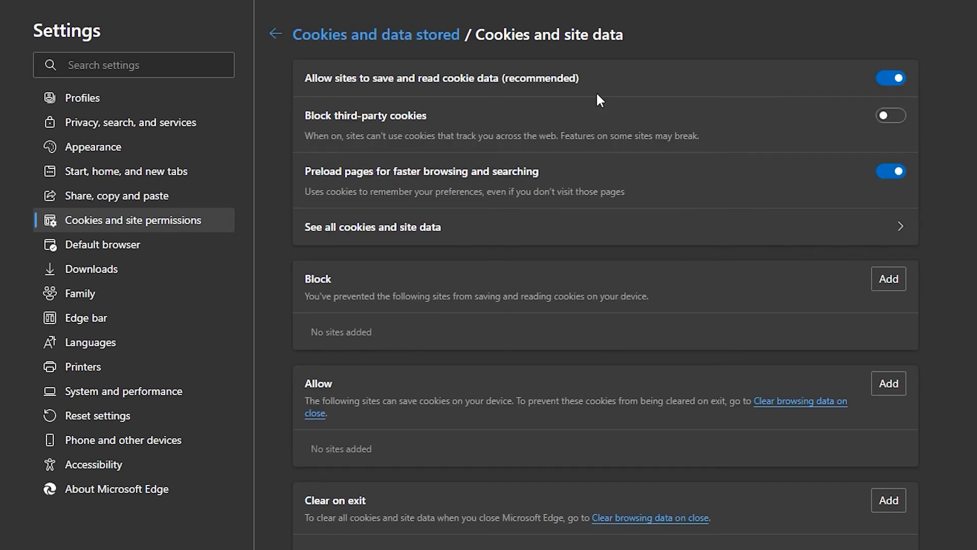
- Filter Edge's full cookie list by 'mic' and remove all shown Microsoft site data
{"action": "left_click", "coordinate": [373, 227]}
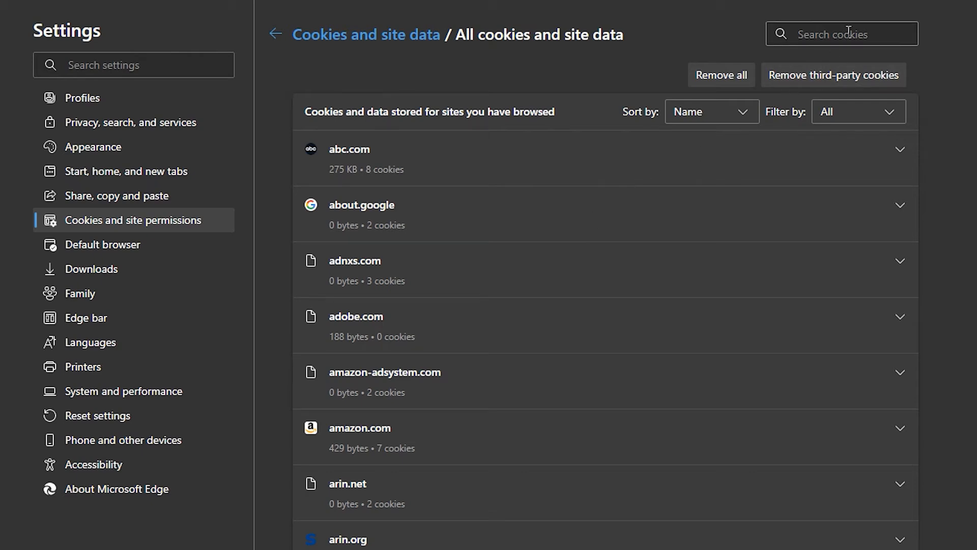
{"action": "type", "text": "microsoft"}
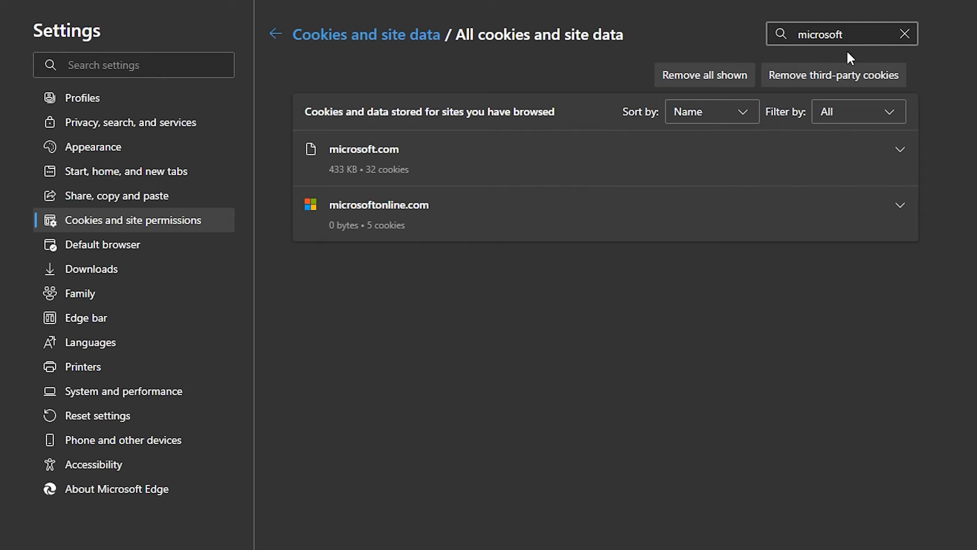
{"action": "left_click", "coordinate": [900, 149]}
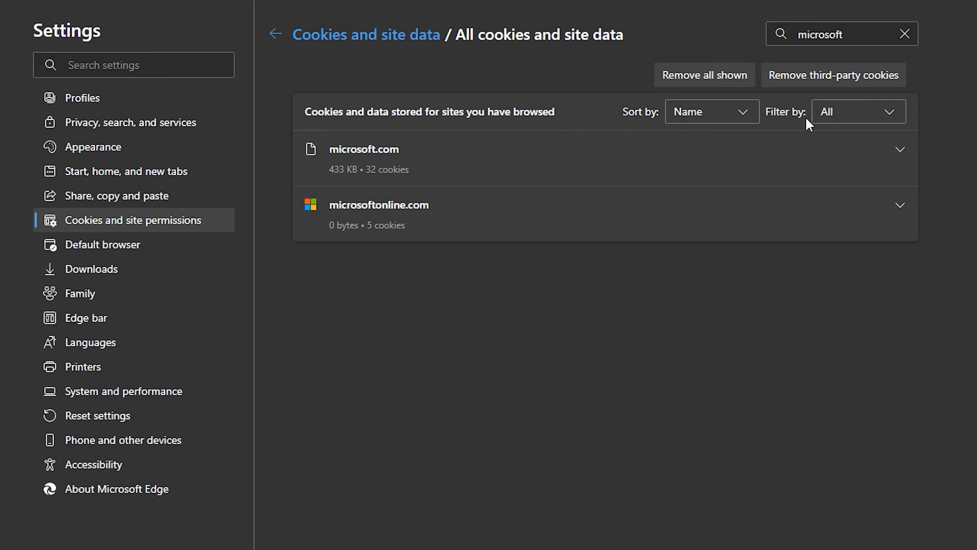
{"action": "left_click", "coordinate": [704, 76]}
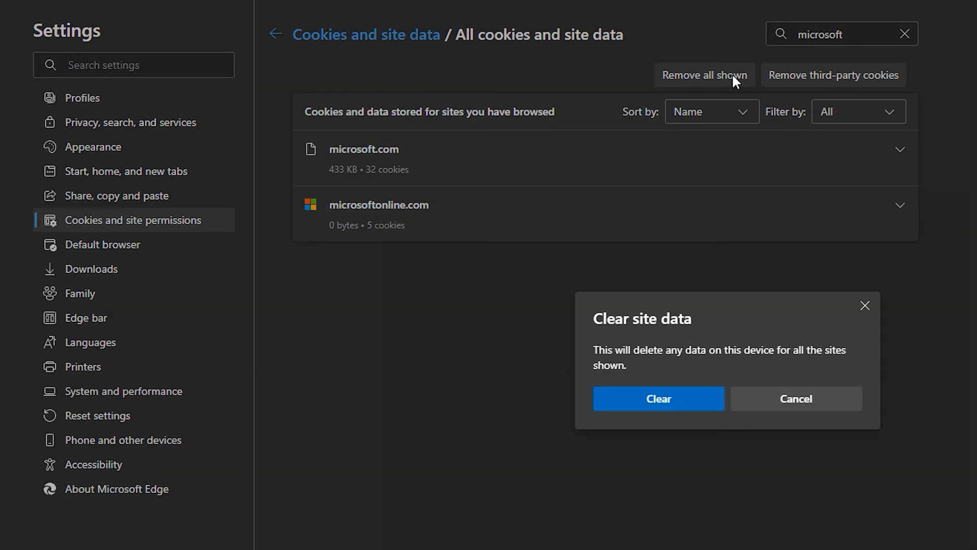
{"action": "mouse_move", "coordinate": [676, 400]}
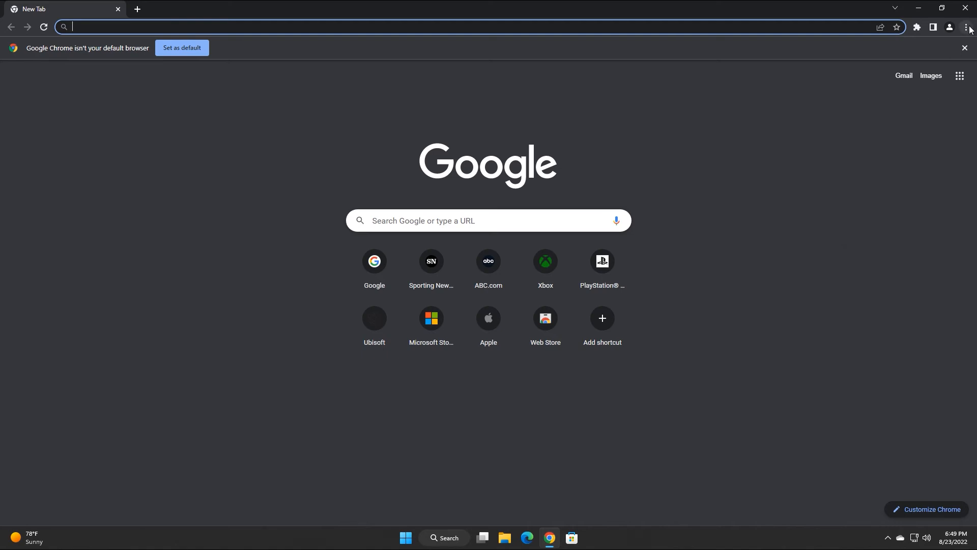
- Reach Chrome's Cookies and other site data page under Privacy and security
{"action": "left_click", "coordinate": [967, 28]}
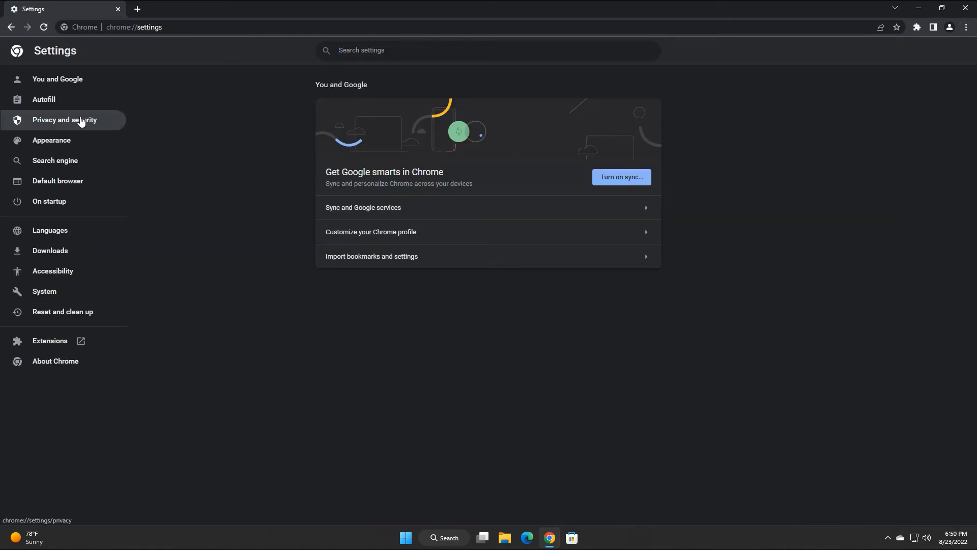
{"action": "left_click", "coordinate": [65, 120]}
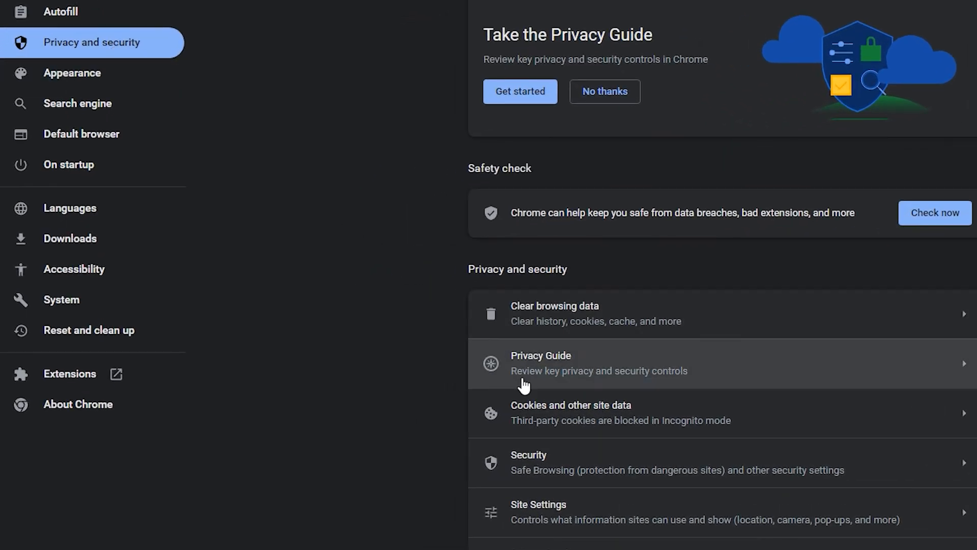
{"action": "left_click", "coordinate": [569, 413]}
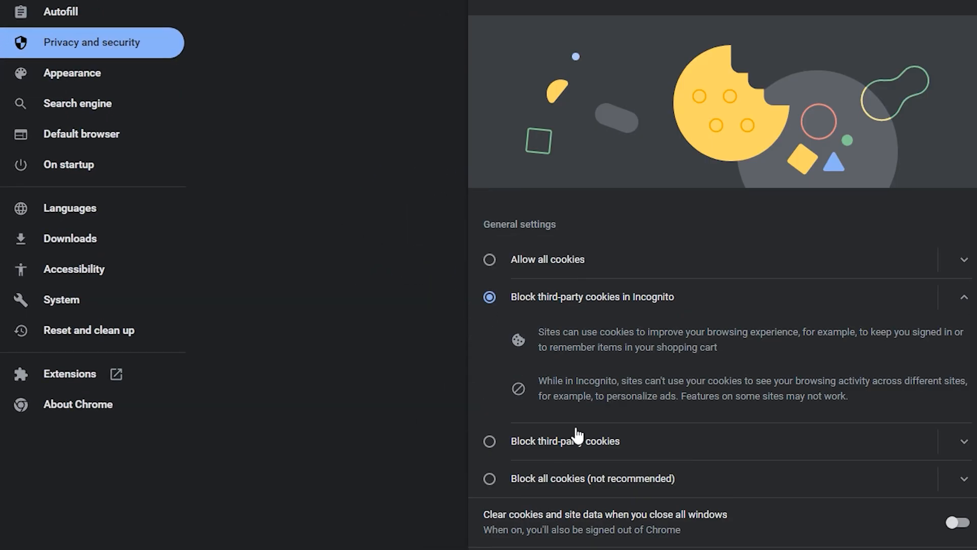
{"action": "scroll", "scroll_direction": "down", "scroll_amount": 3}
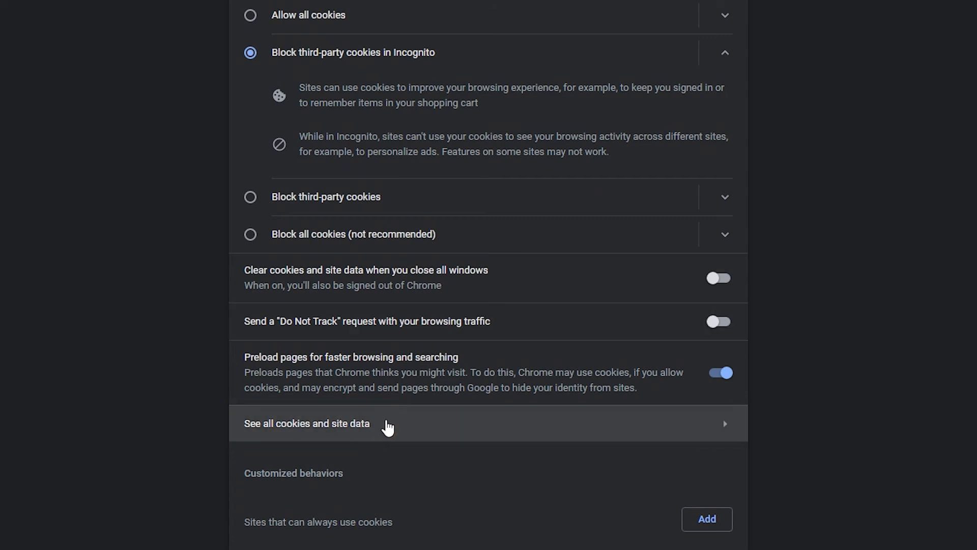
- Filter Chrome's cookie list by 'microsoft', remove all shown and confirm Clear all
{"action": "left_click", "coordinate": [307, 424]}
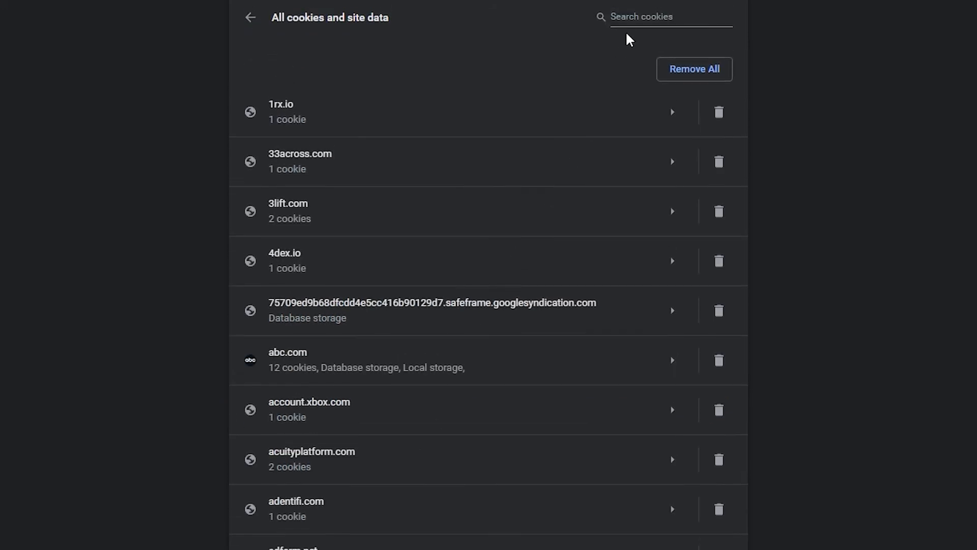
{"action": "left_click", "coordinate": [668, 16]}
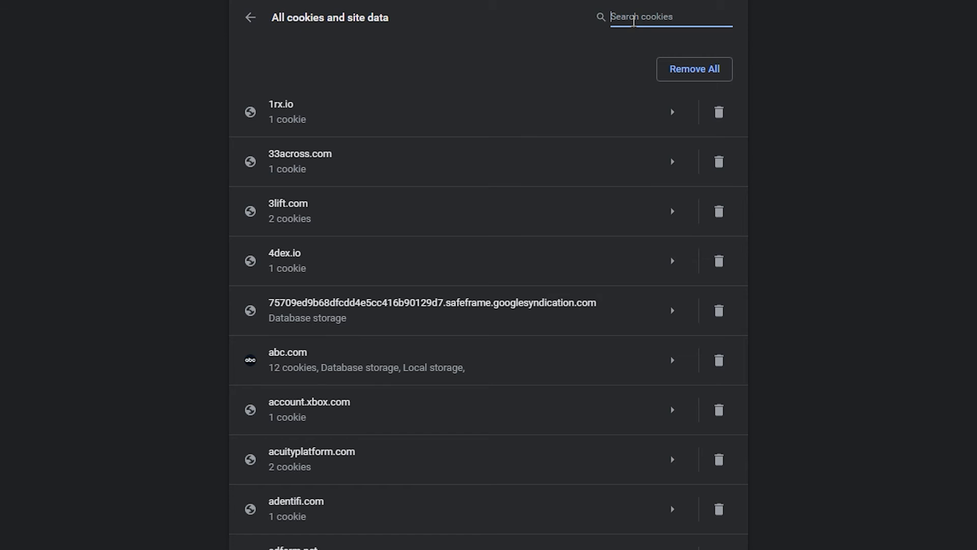
{"action": "type", "text": "microsoft"}
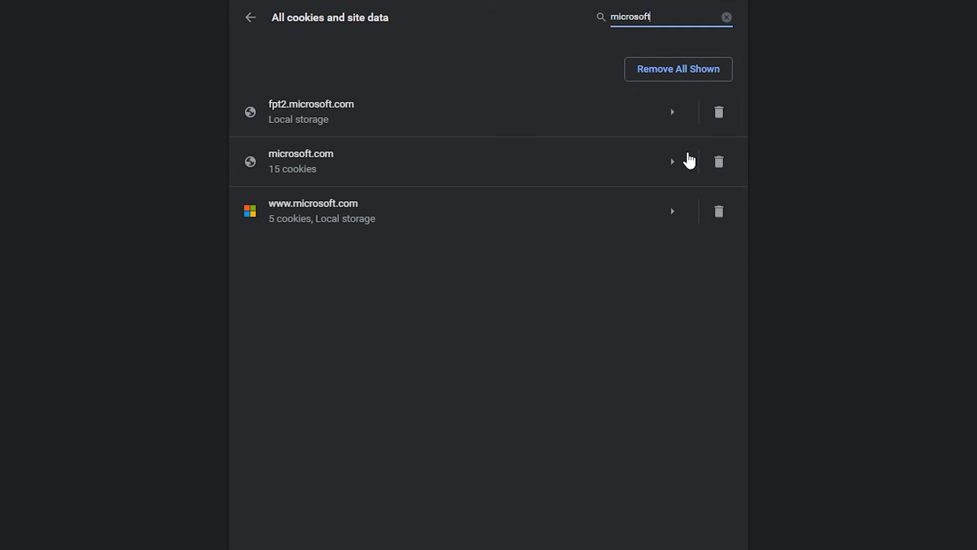
{"action": "left_click", "coordinate": [677, 69]}
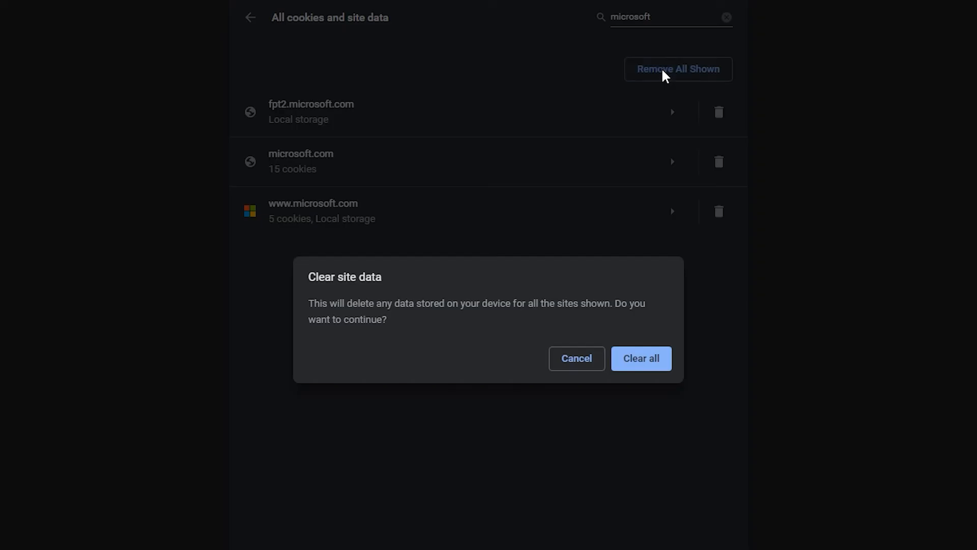
{"action": "mouse_move", "coordinate": [646, 316]}
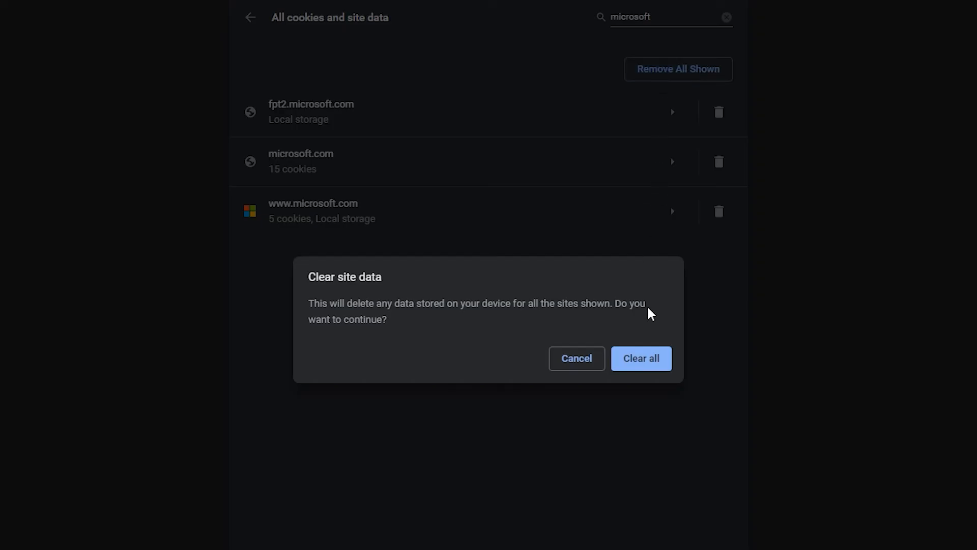
{"action": "left_click", "coordinate": [641, 359]}
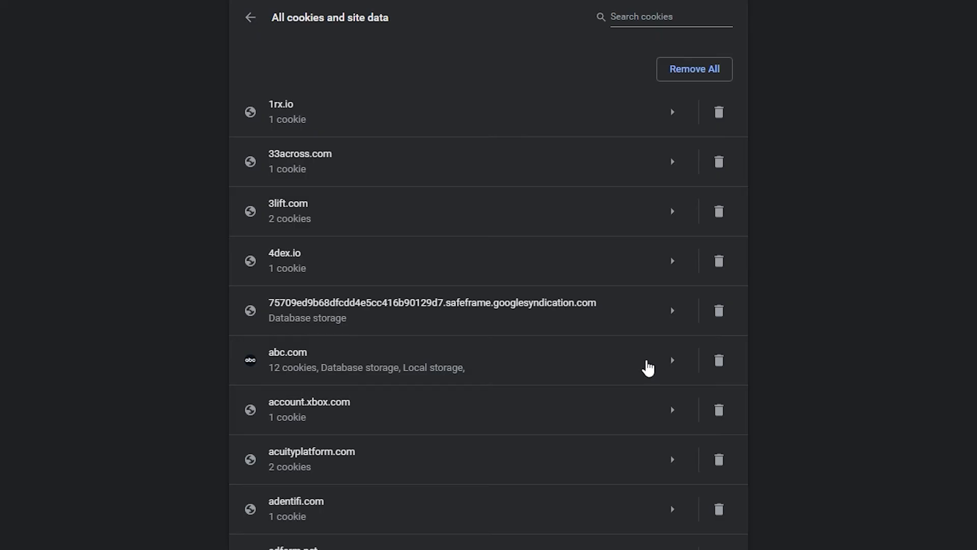